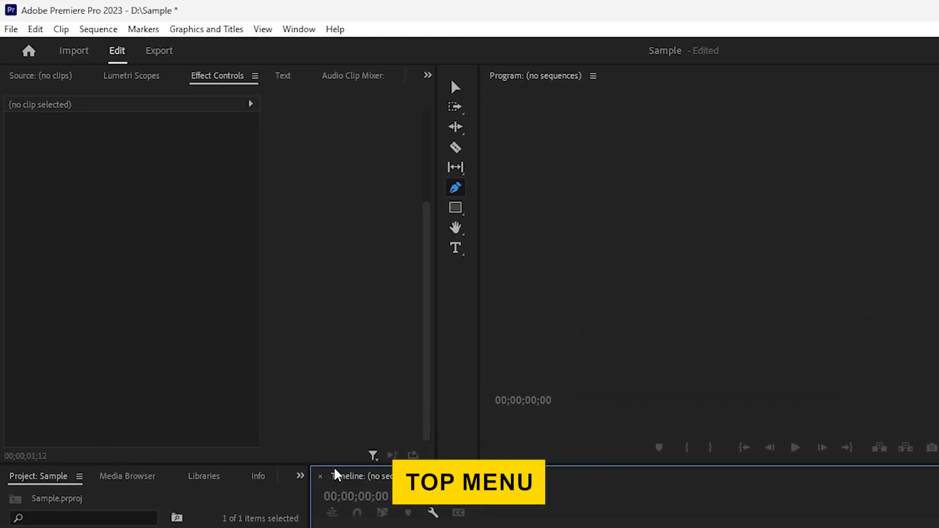
- Choose File > New > Sequence to bring up the New Sequence dialog
{"action": "left_click", "coordinate": [10, 28]}
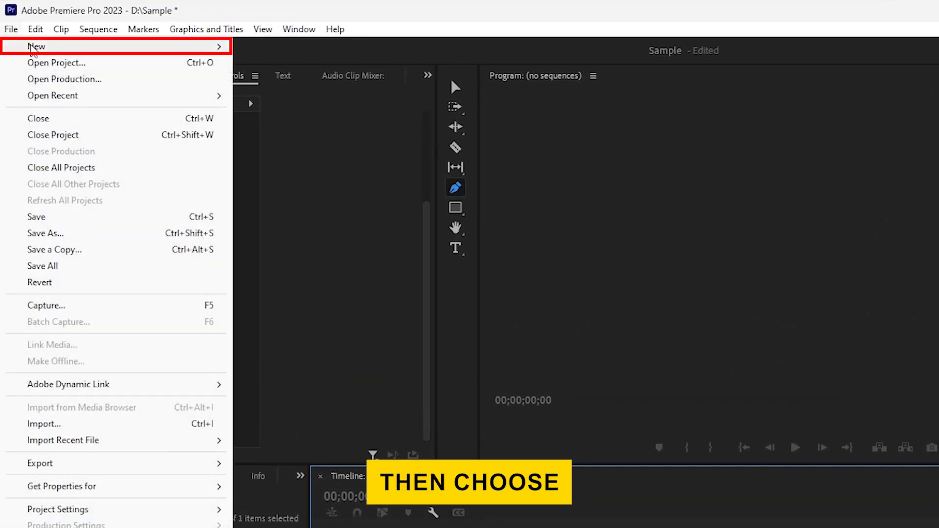
{"action": "mouse_move", "coordinate": [37, 45]}
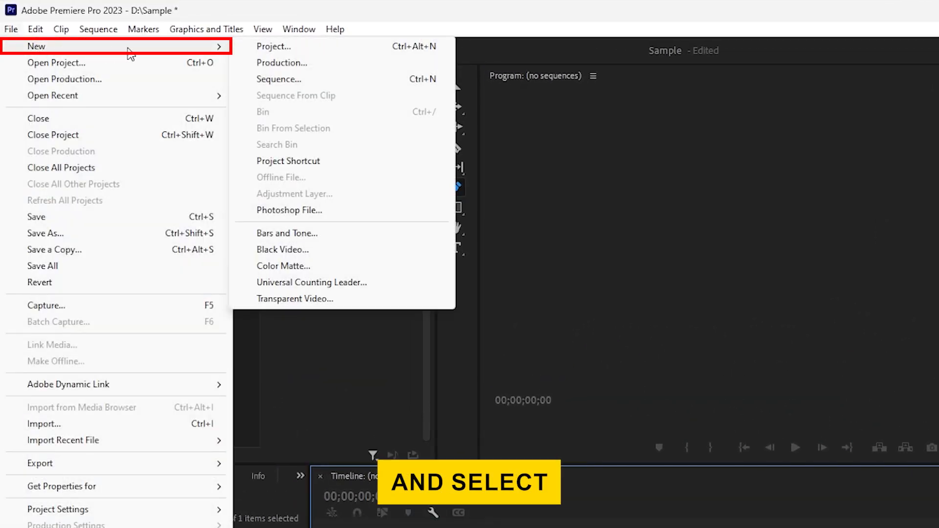
{"action": "left_click", "coordinate": [278, 78]}
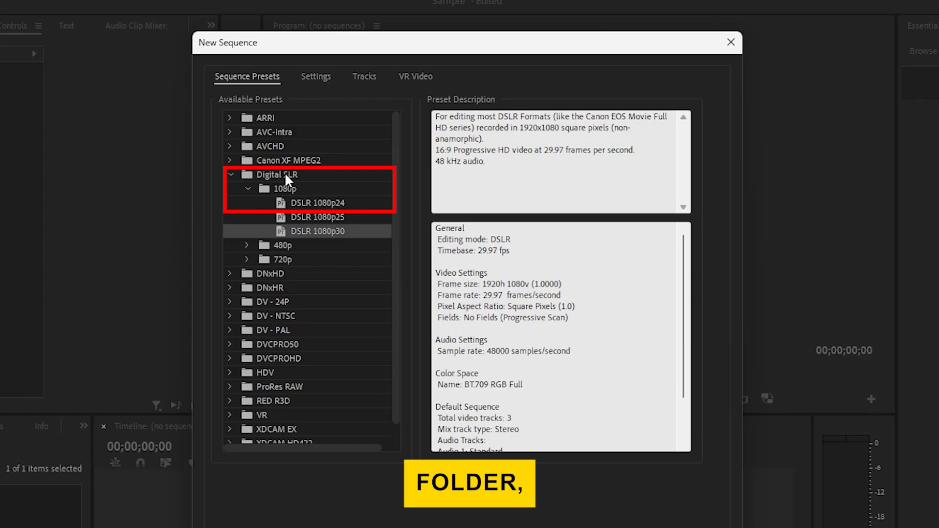
- Pick the Digital SLR 1080p preset DSLR 1080p24 (23.976 fps)
{"action": "left_click", "coordinate": [282, 188]}
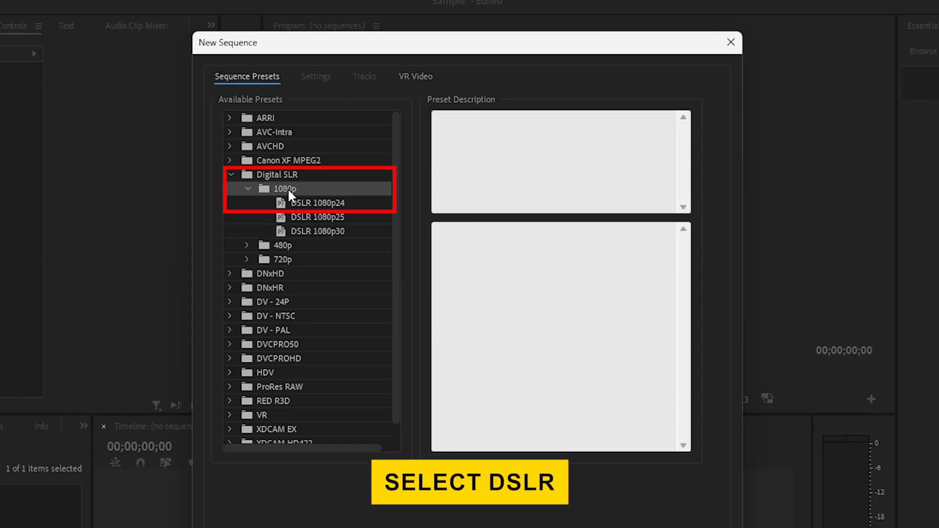
{"action": "left_click", "coordinate": [318, 203]}
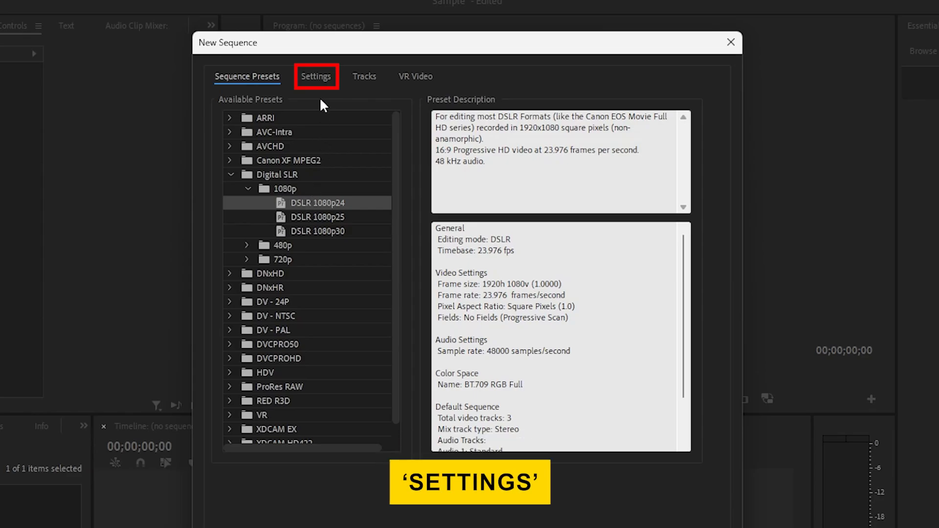
- Set the frame size to 1080 by 1920 in Settings and create Sequence 01
{"action": "left_click", "coordinate": [316, 76]}
{"action": "type", "text": "1080"}
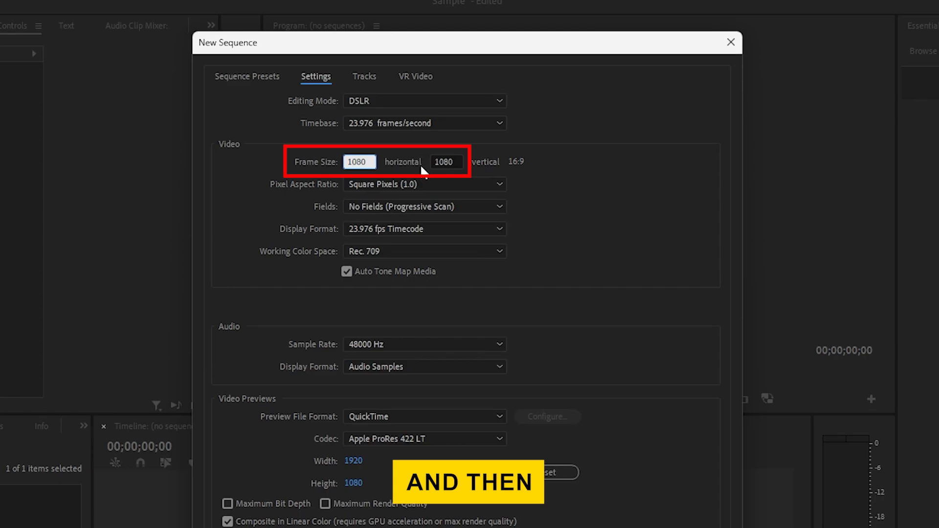
{"action": "type", "text": "192"}
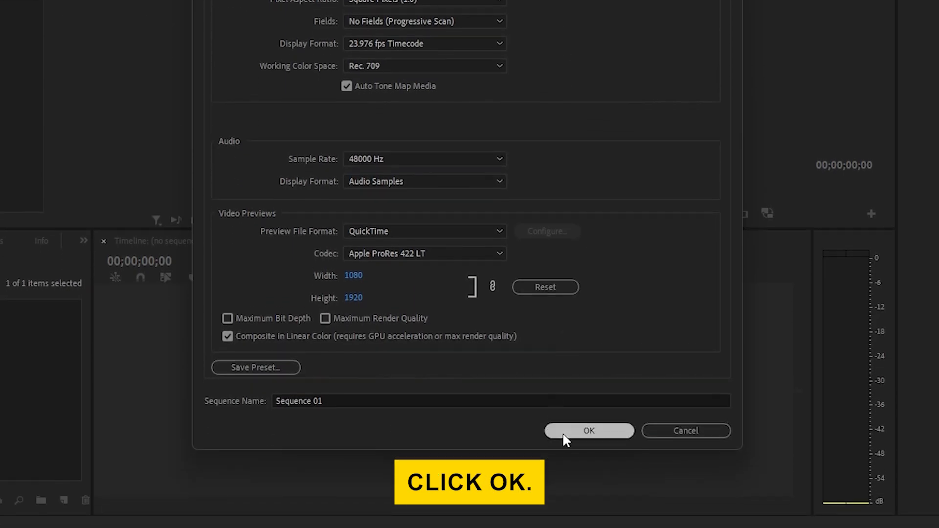
{"action": "left_click", "coordinate": [589, 430]}
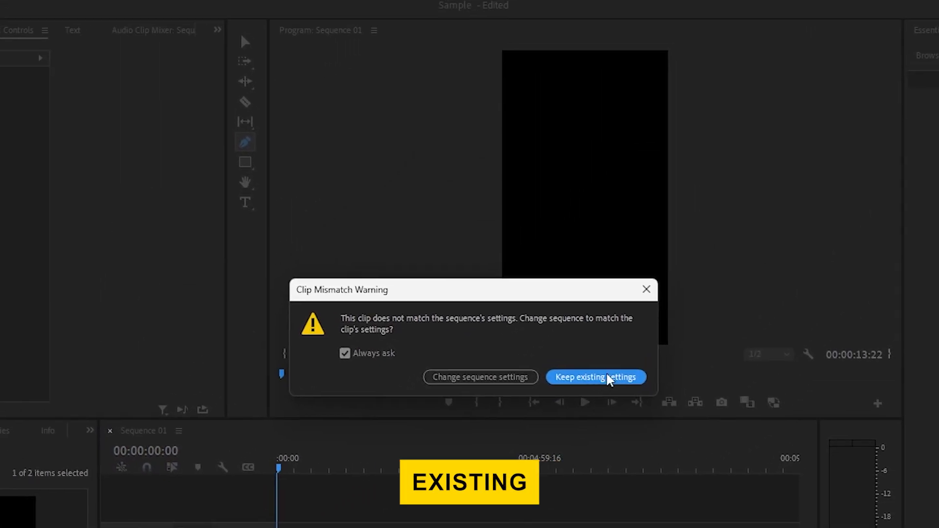
- Keep the existing vertical sequence settings when adding woman.mp4 to the timeline
{"action": "left_click", "coordinate": [595, 377]}
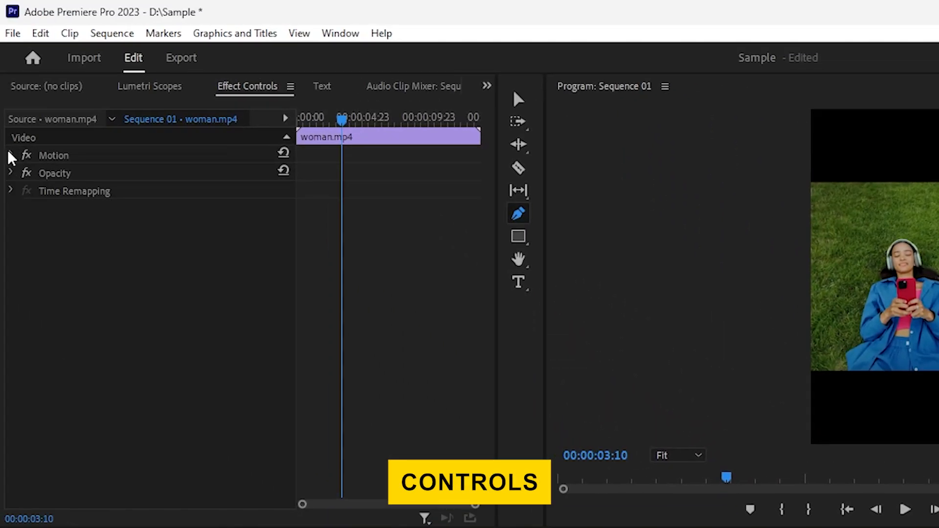
- Expand Motion in Effect Controls, showing Position 540, 960 and Scale 100
{"action": "left_click", "coordinate": [9, 155]}
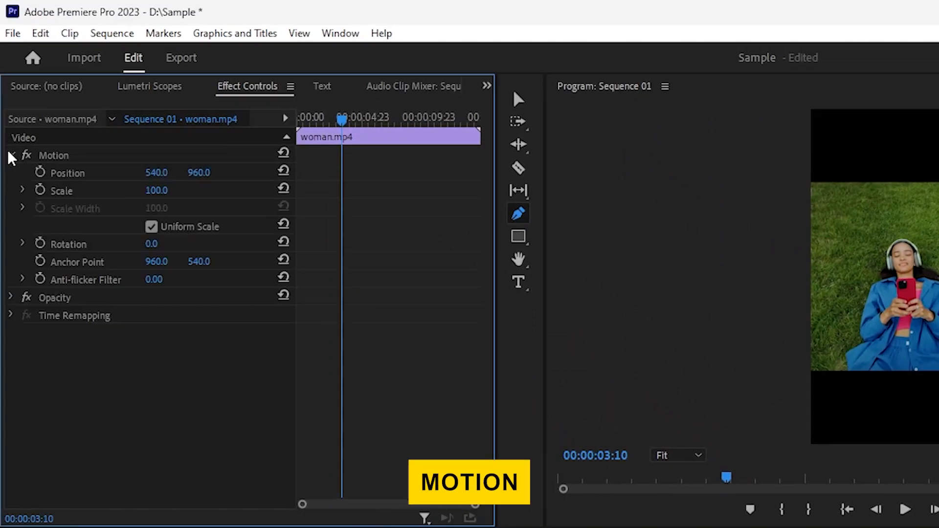